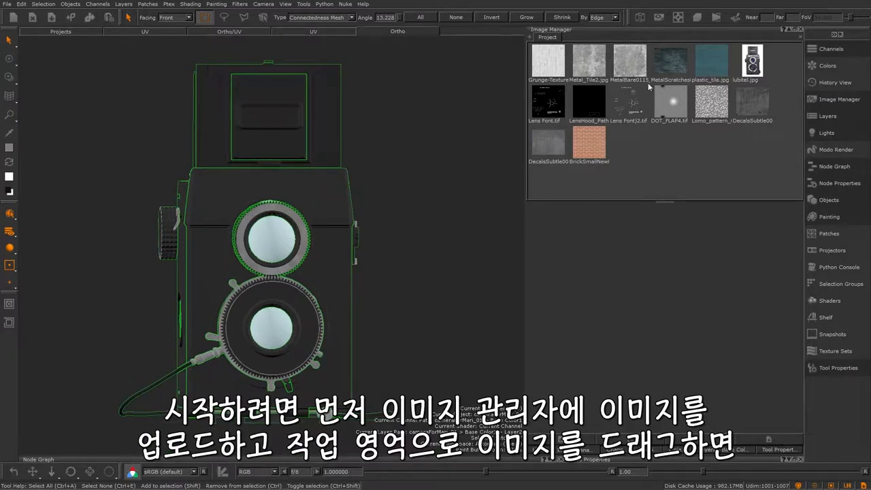
Pick the MetalBare worn metal image to project onto the camera model.
click(629, 61)
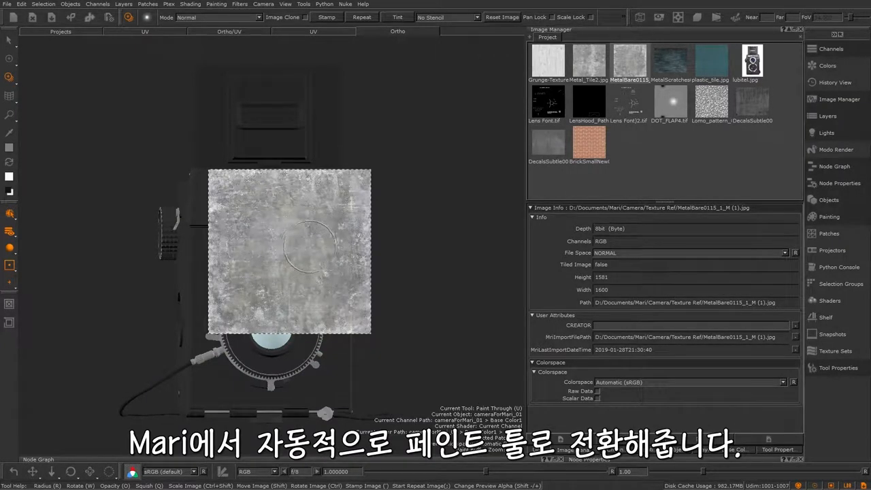
mouse_move(312, 238)
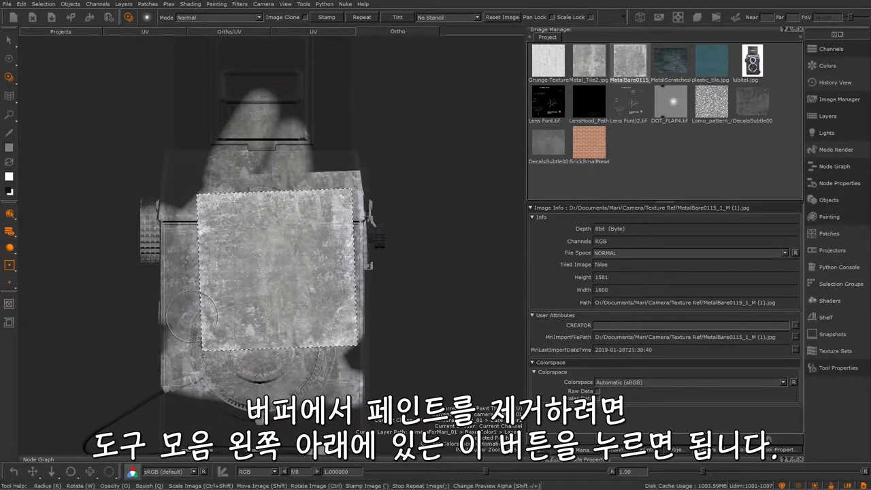
Clear the projected paint, then enable the red masking preview under Projection Settings.
click(10, 303)
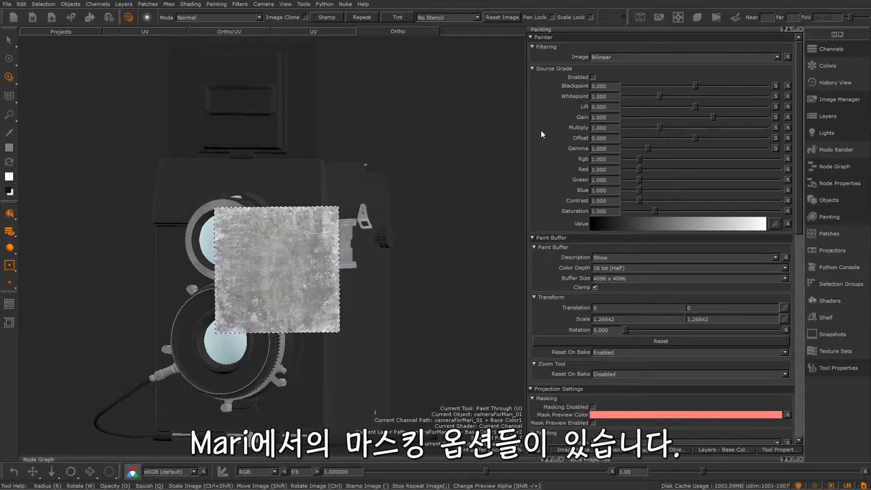
scroll(down, 3)
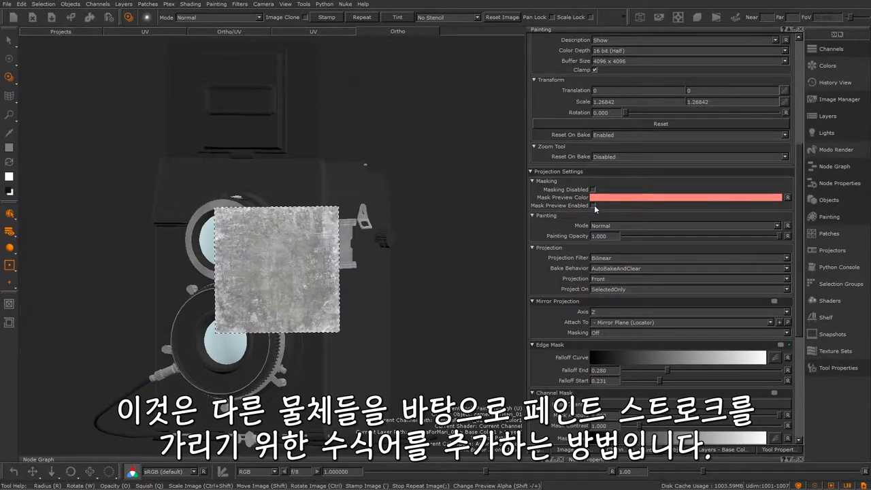
click(593, 206)
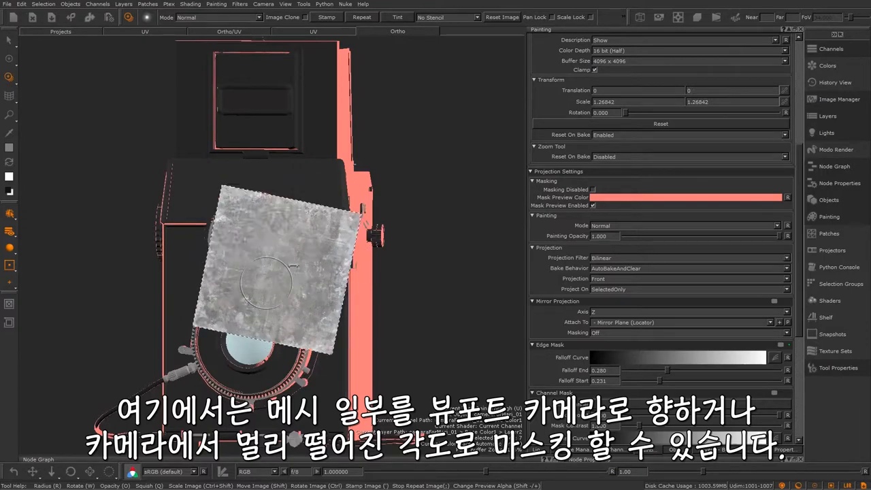
Widen the Edge Mask Falloff End to about 0.374.
drag(272, 265, 476, 95)
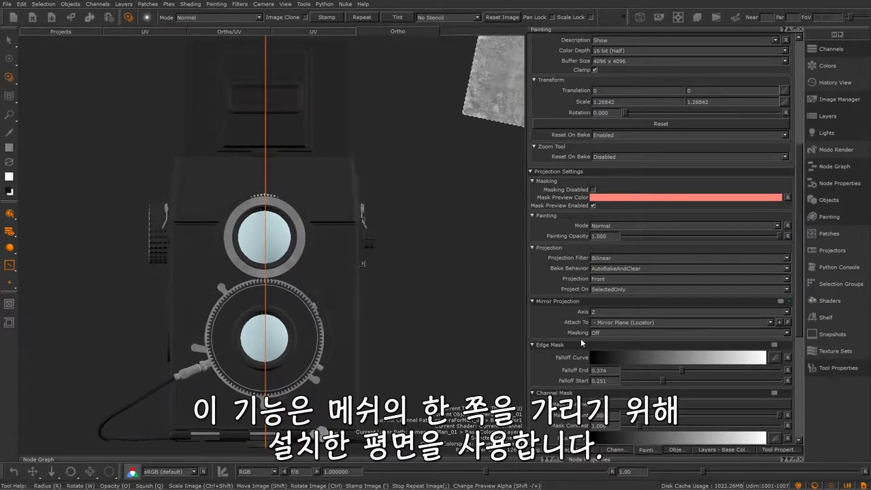
Set mirror masking to Positive, then change it to Dynamic so it follows the view.
click(687, 332)
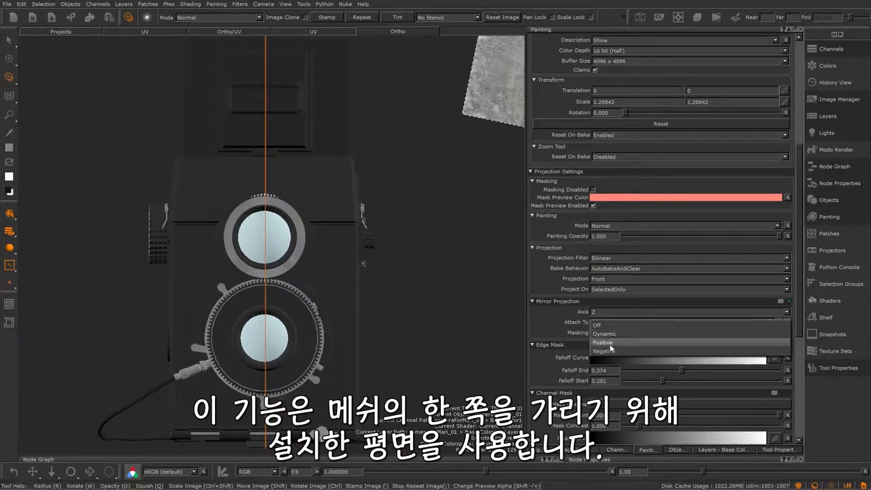
click(601, 343)
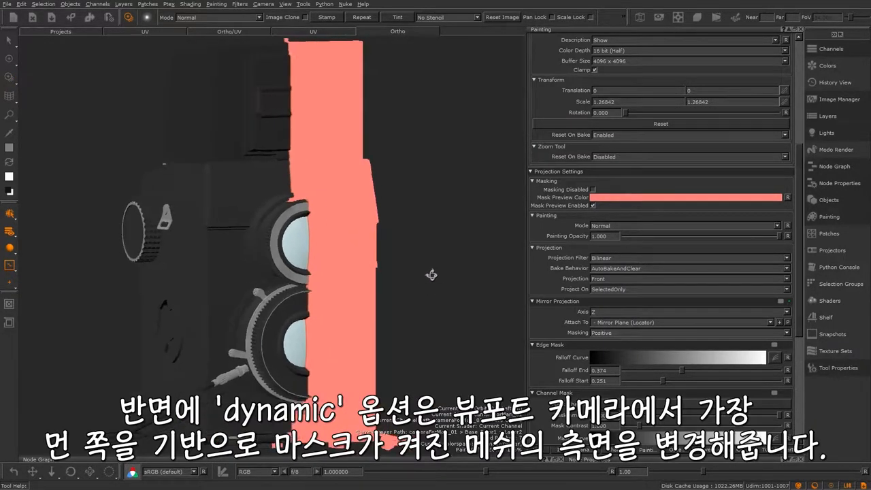
click(681, 310)
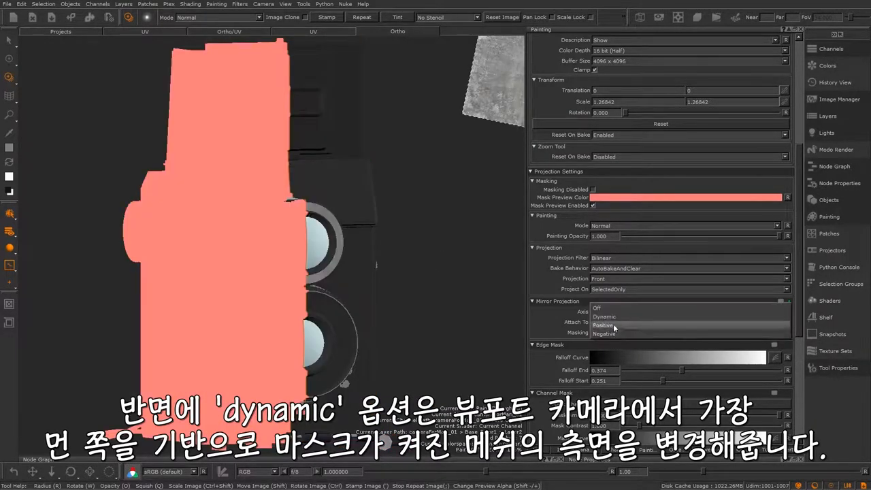
click(604, 316)
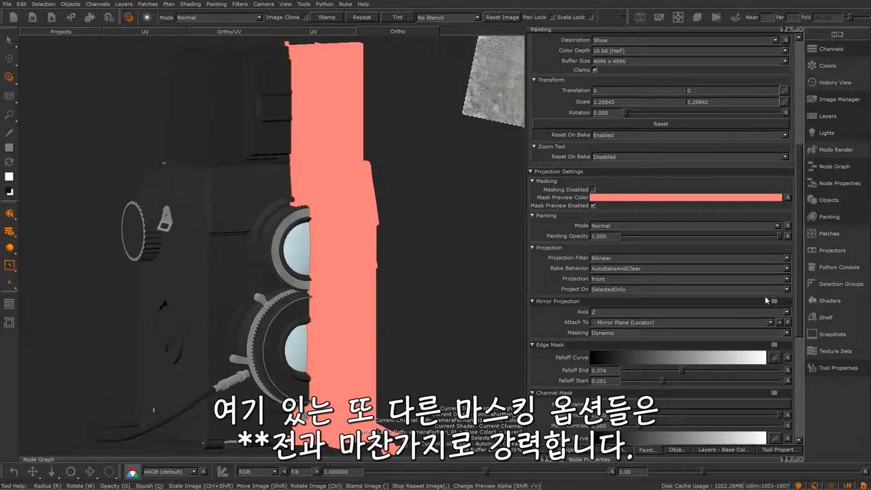
scroll(down, 3)
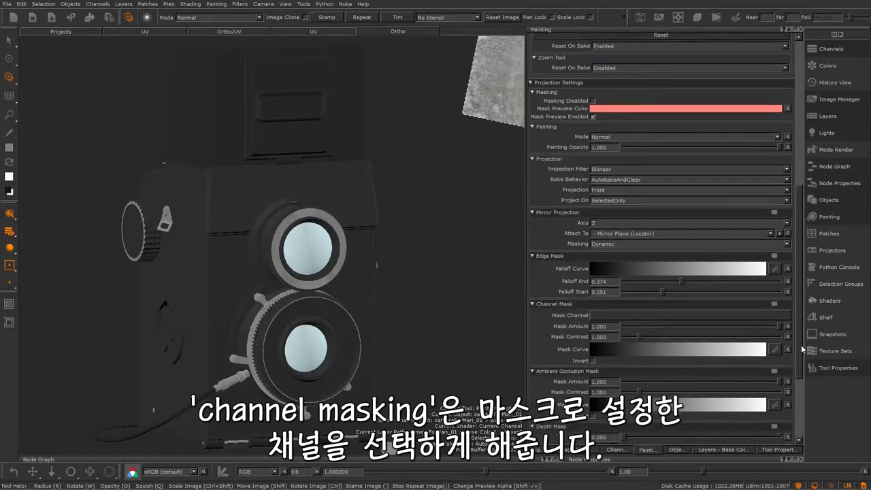
click(687, 294)
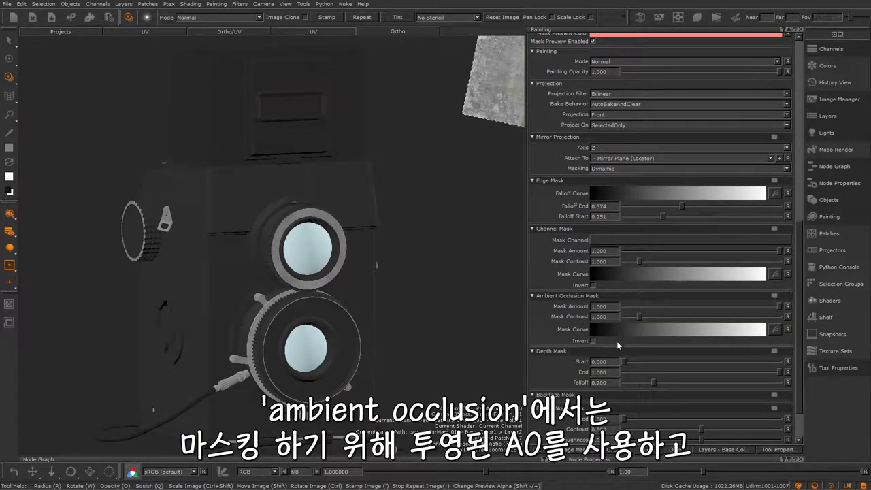
scroll(down, 3)
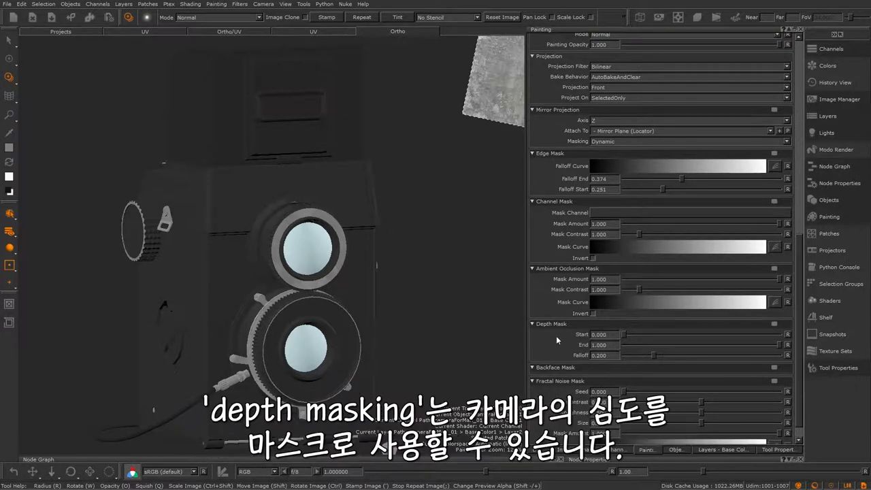